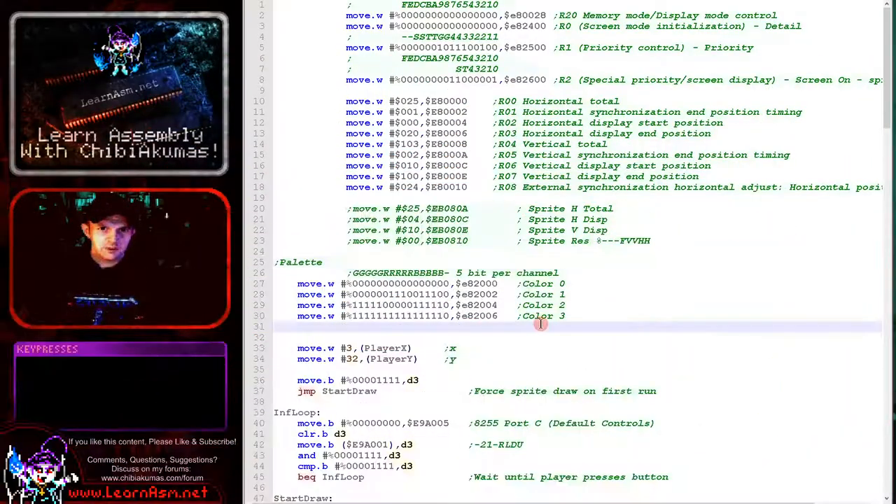
# - Scroll to the player position variables, then back up to the bitmap data and GetScreenPos
pyautogui.press('f6')
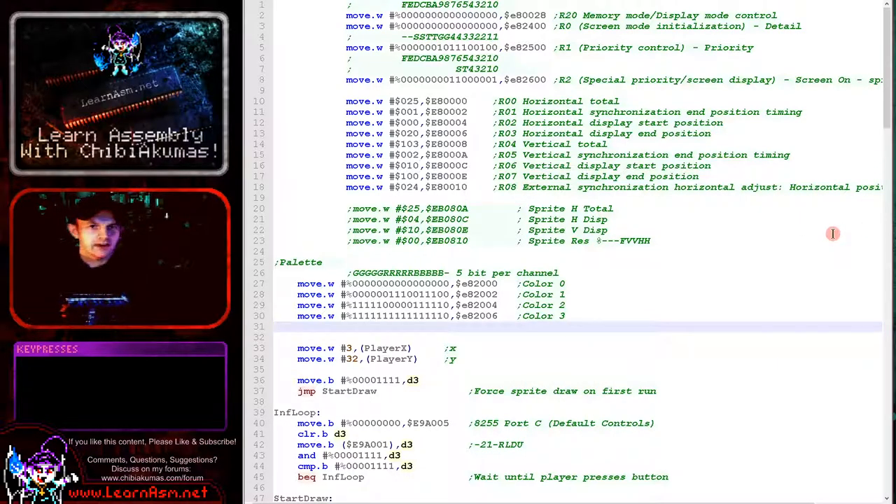
pyautogui.moveTo(613, 194)
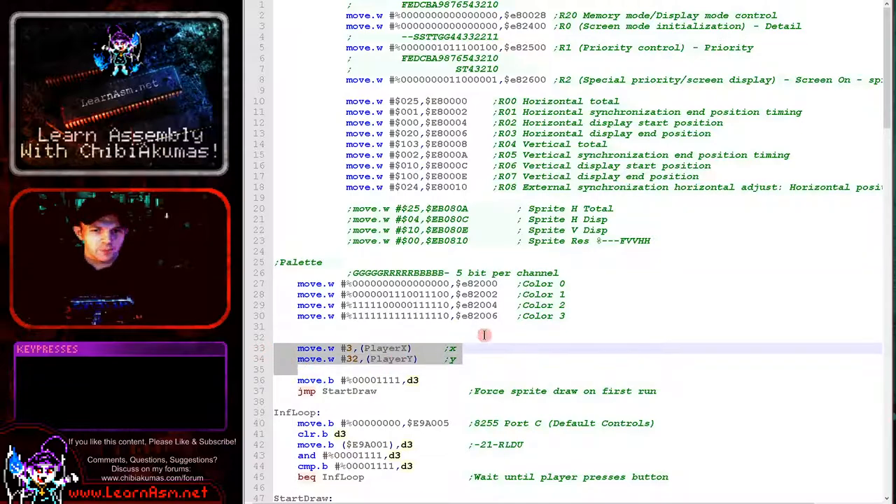
pyautogui.scroll(-3)
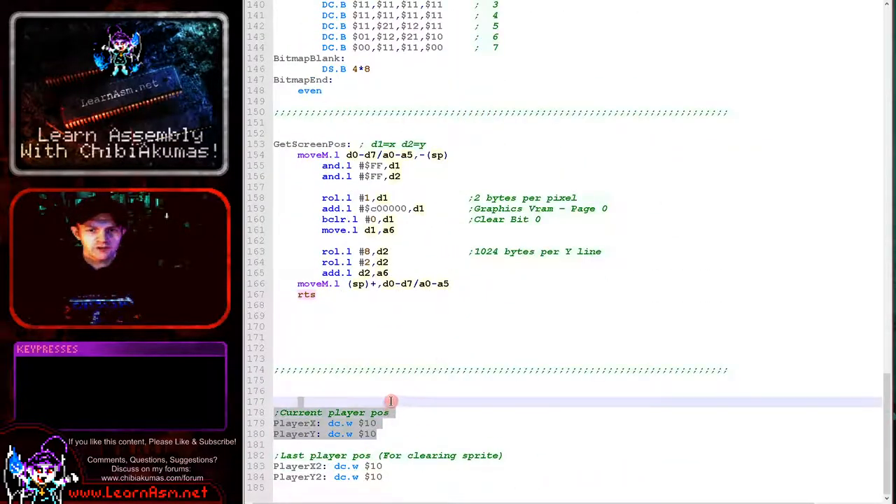
pyautogui.click(433, 445)
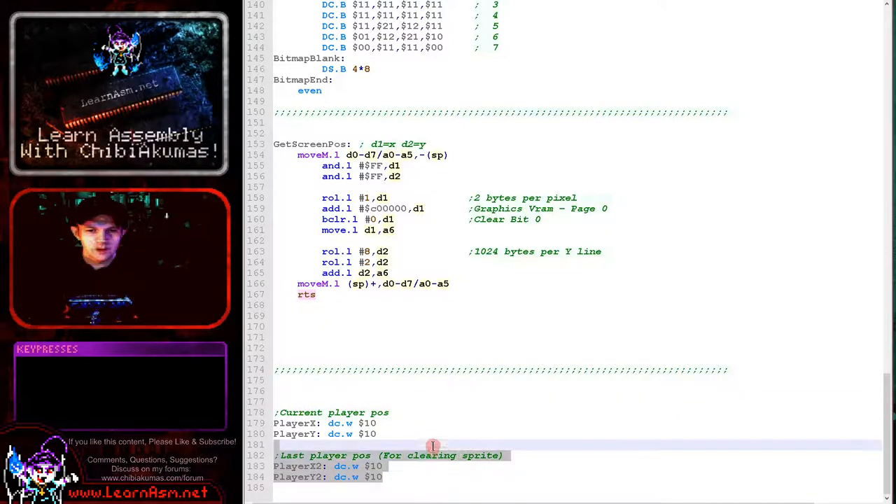
pyautogui.moveTo(409, 431)
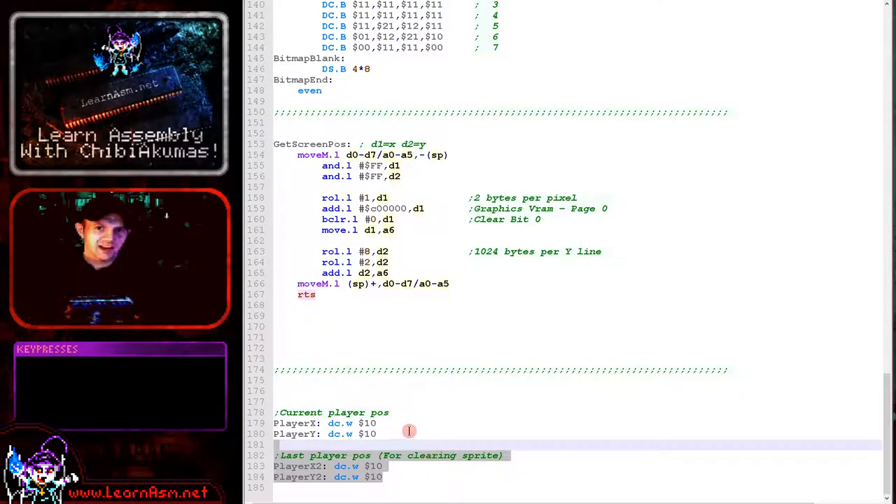
pyautogui.scroll(3)
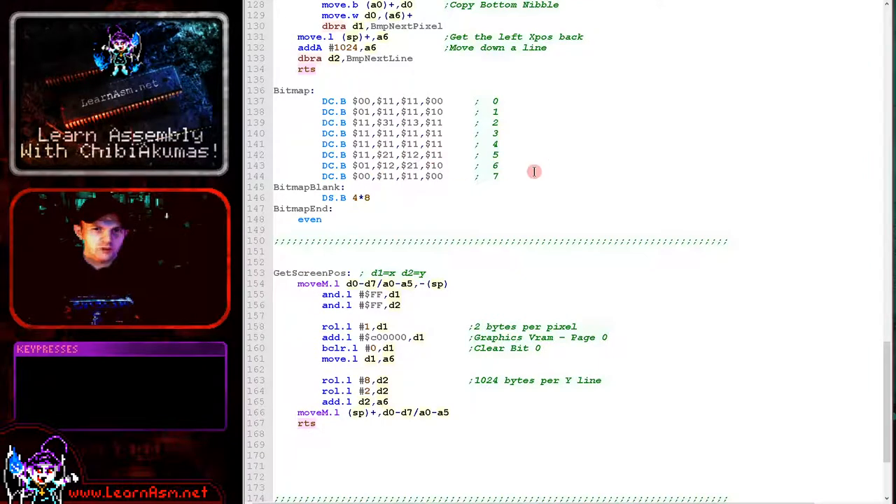
# - Select the BlankPlayer/DrawPlayer lines, highlight all BitmapBlank occurrences, then scroll toward the top
pyautogui.moveTo(534, 100); pyautogui.dragTo(317, 196)
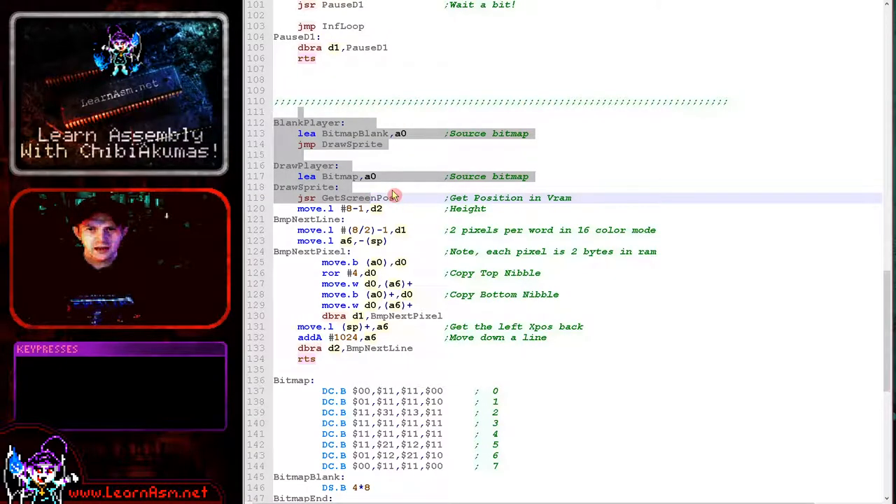
pyautogui.doubleClick(341, 175)
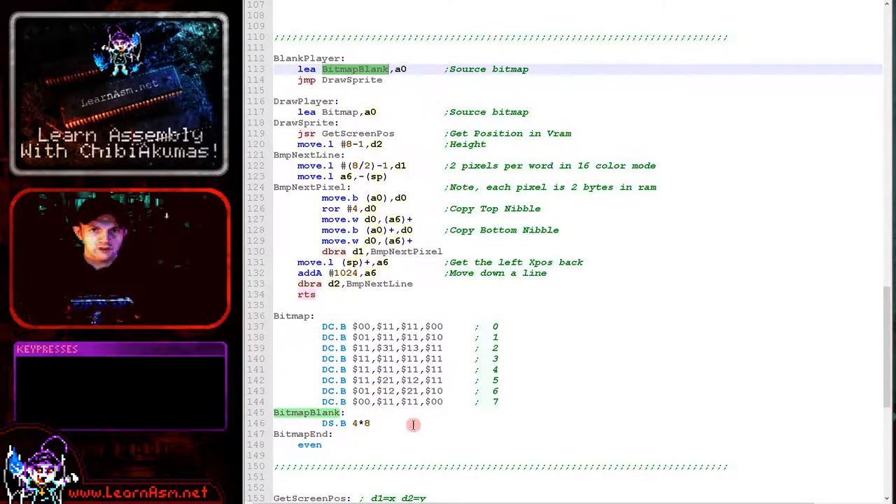
pyautogui.scroll(3)
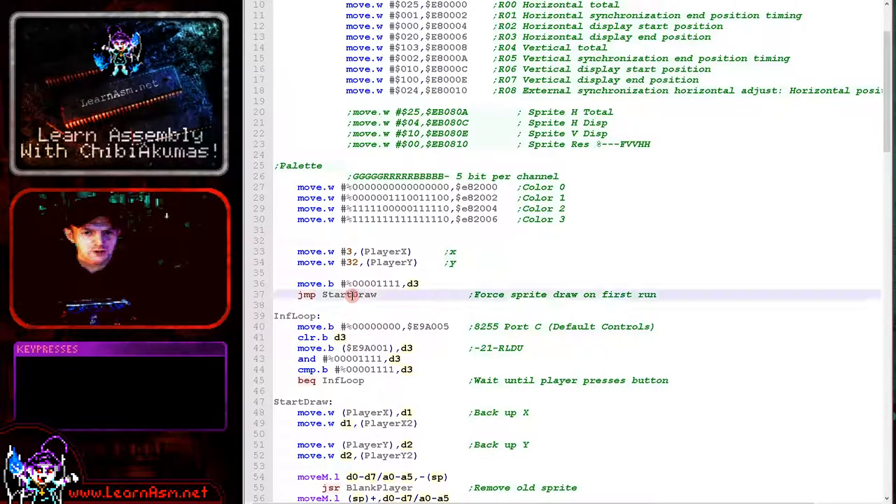
pyautogui.moveTo(532, 347)
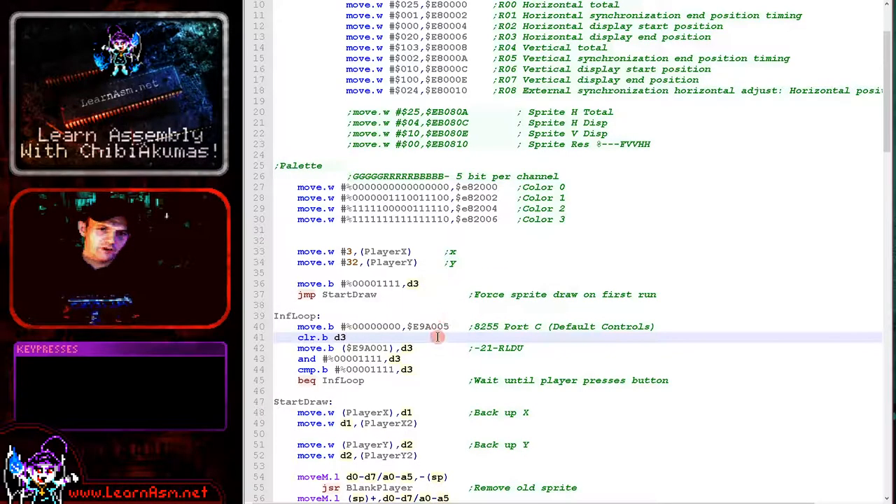
pyautogui.doubleClick(432, 327)
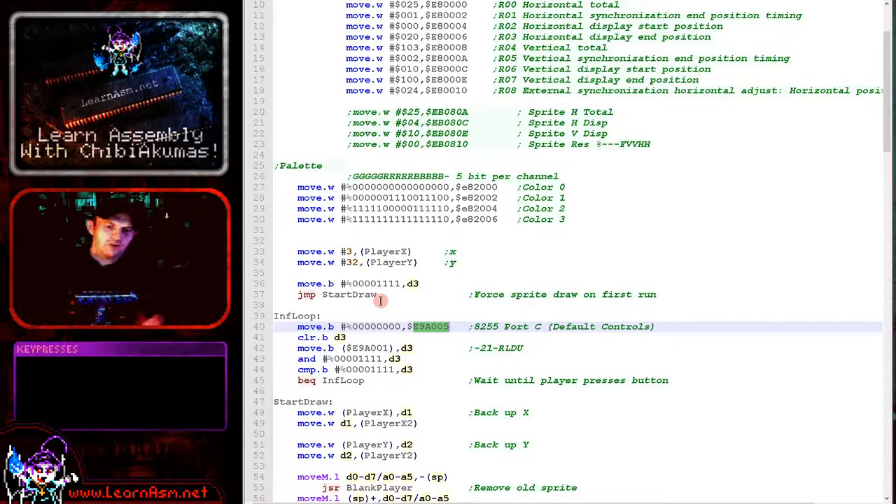
pyautogui.moveTo(480, 360)
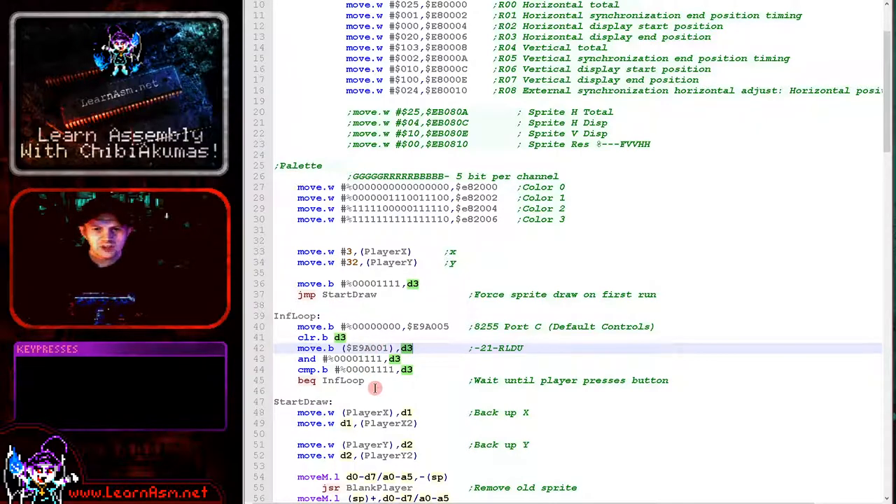
pyautogui.scroll(-3)
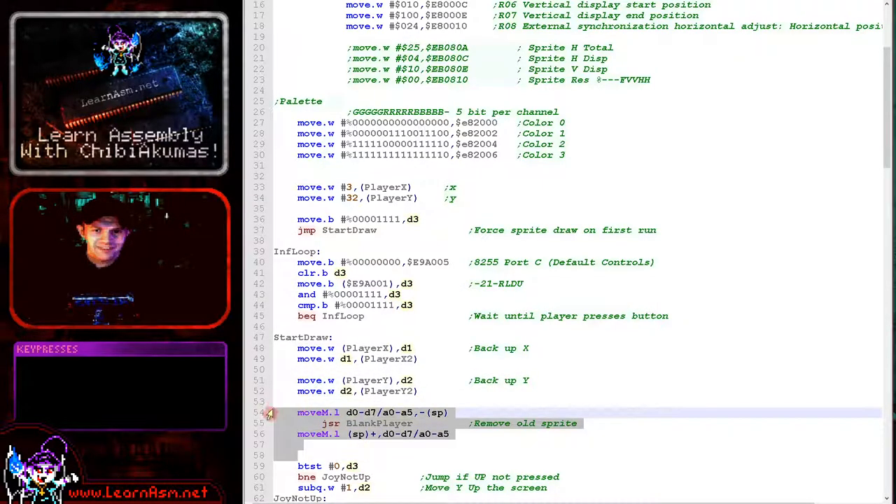
pyautogui.scroll(-3)
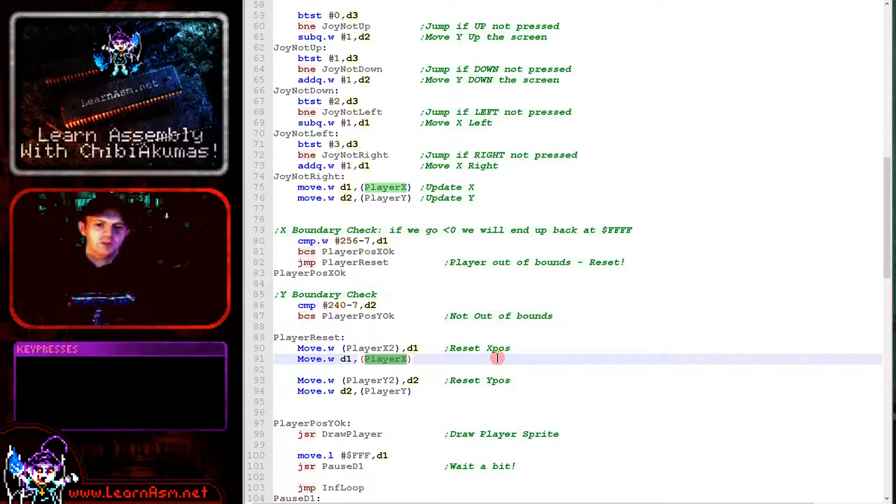
# - Scroll down past the joystick tests and boundary checks to the main loop's draw, delay and jump
pyautogui.scroll(-3)
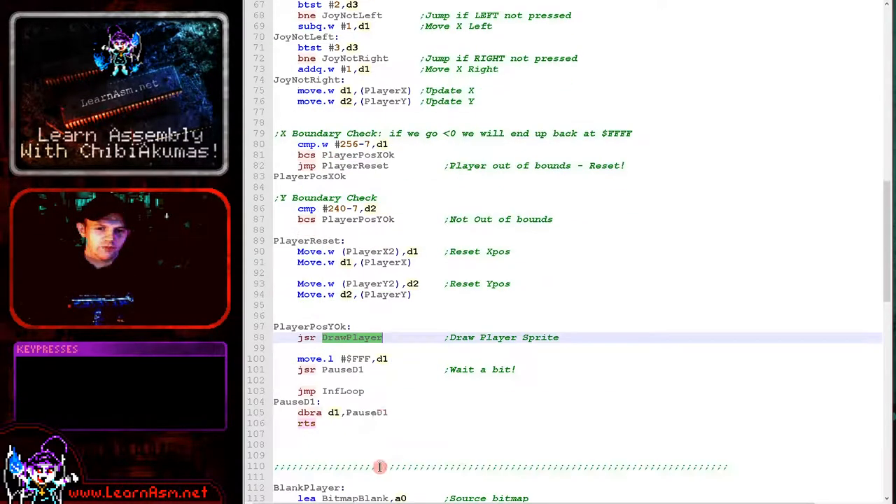